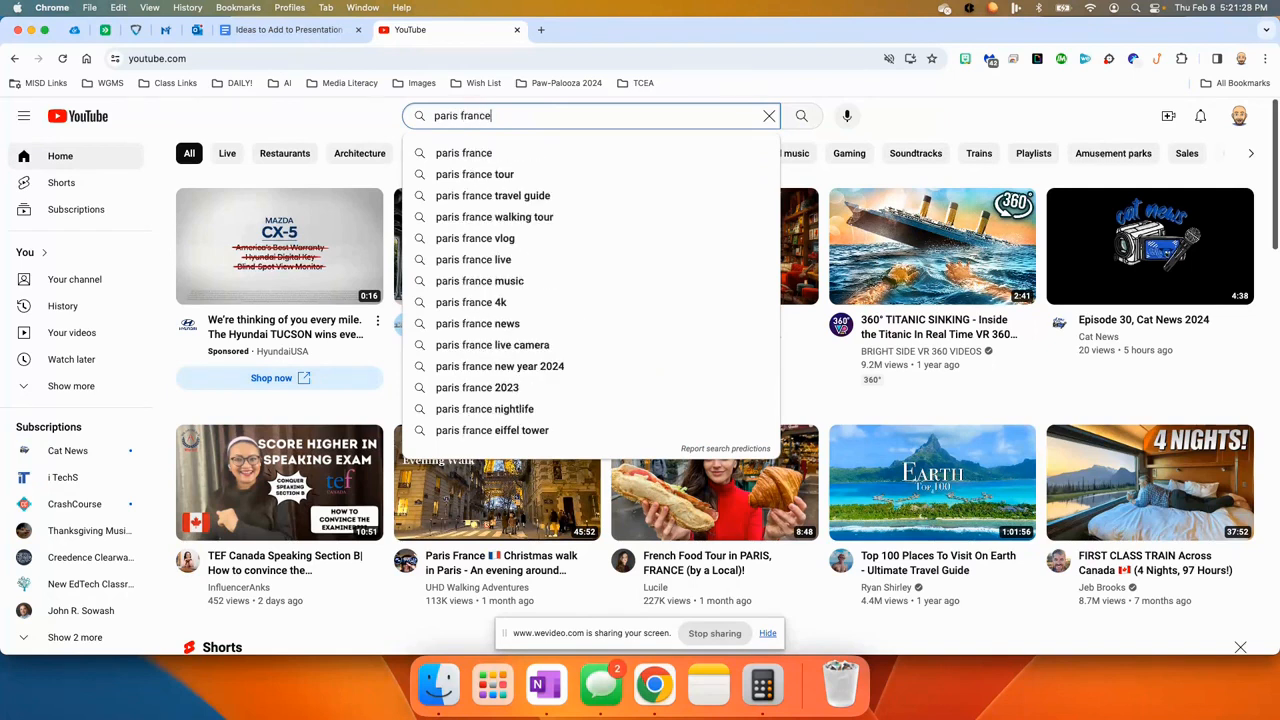
# - Run the 'paris france' search from the first suggestion and scroll through the results
pyautogui.click(801, 115)
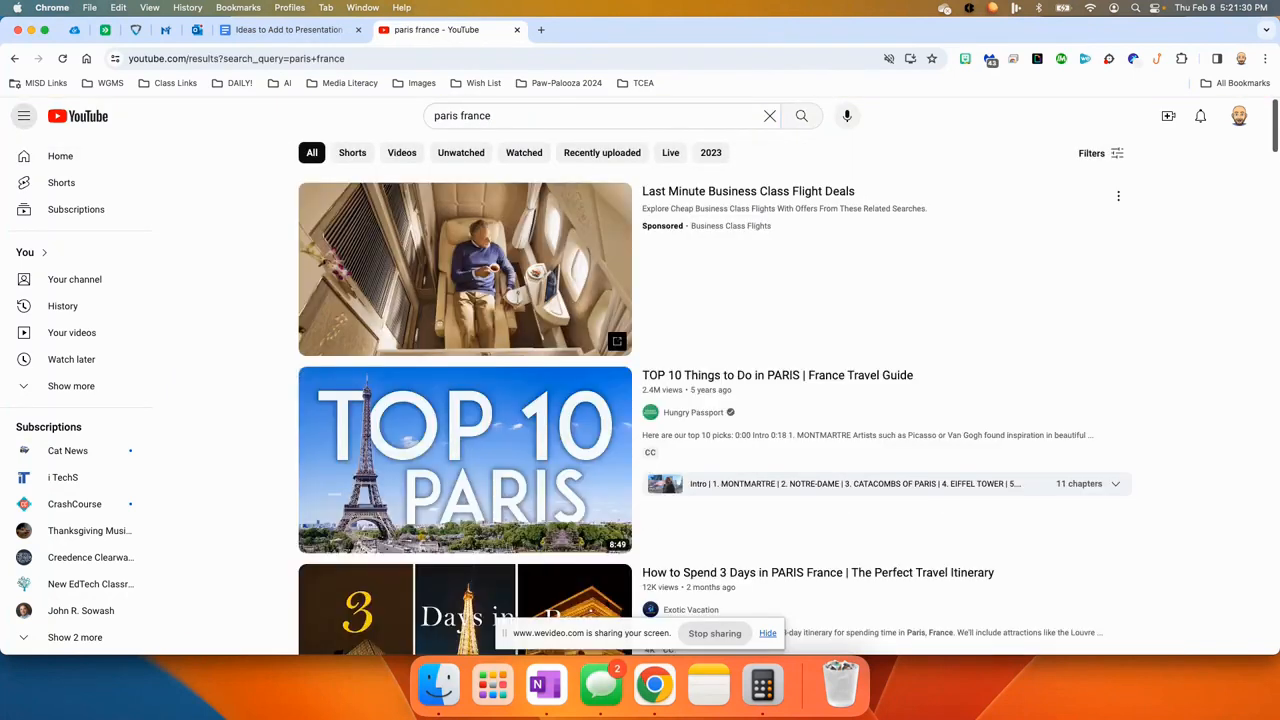
pyautogui.scroll(-3)
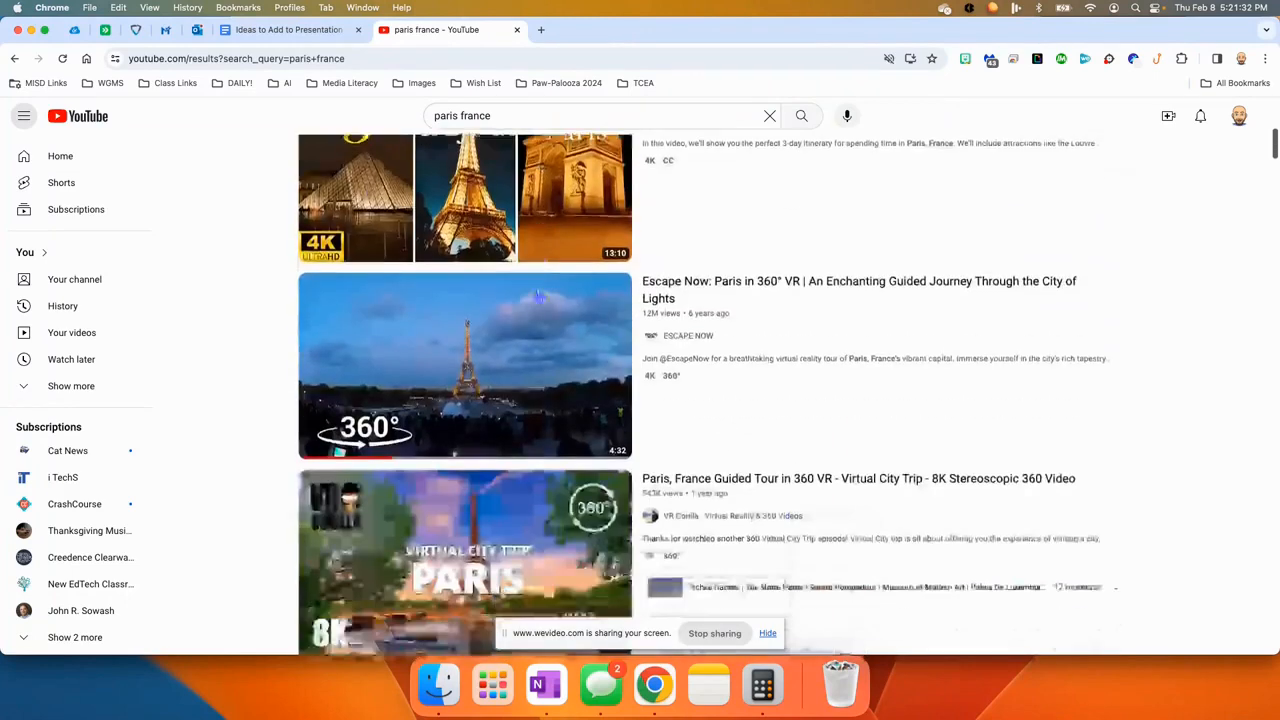
# - Filter the Paris search results by the 360° feature
pyautogui.click(1091, 153)
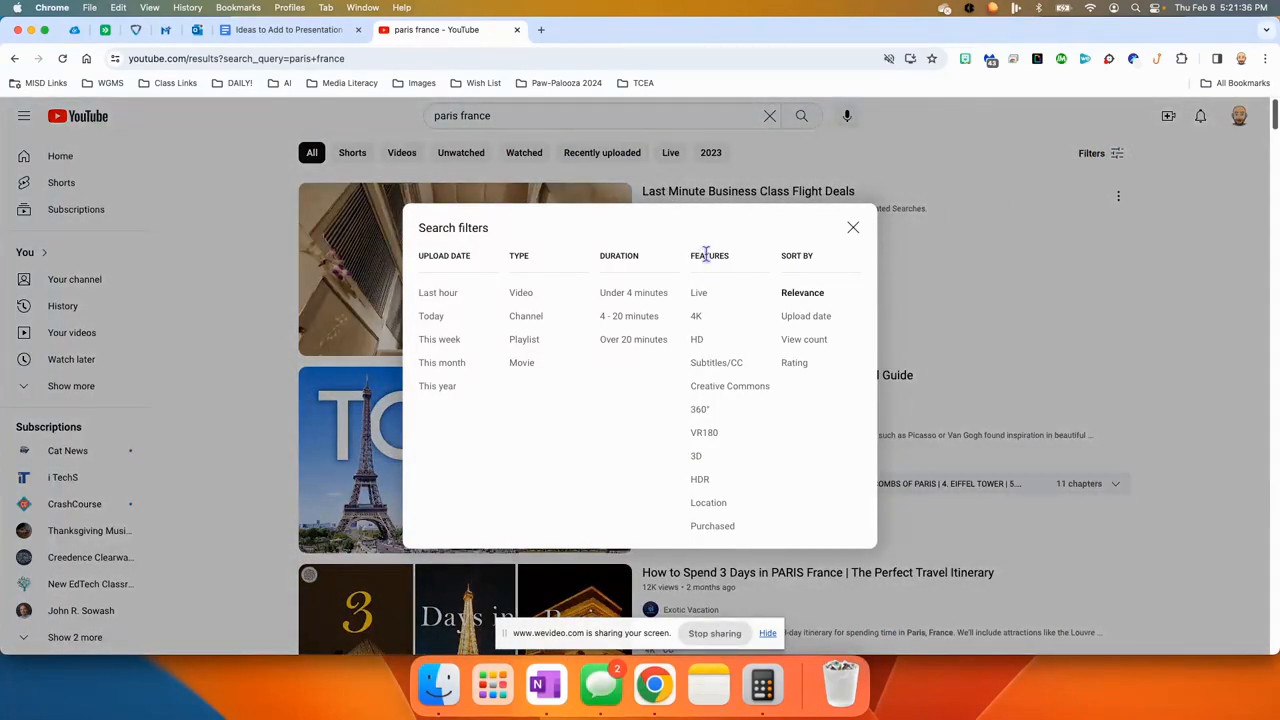
pyautogui.click(700, 409)
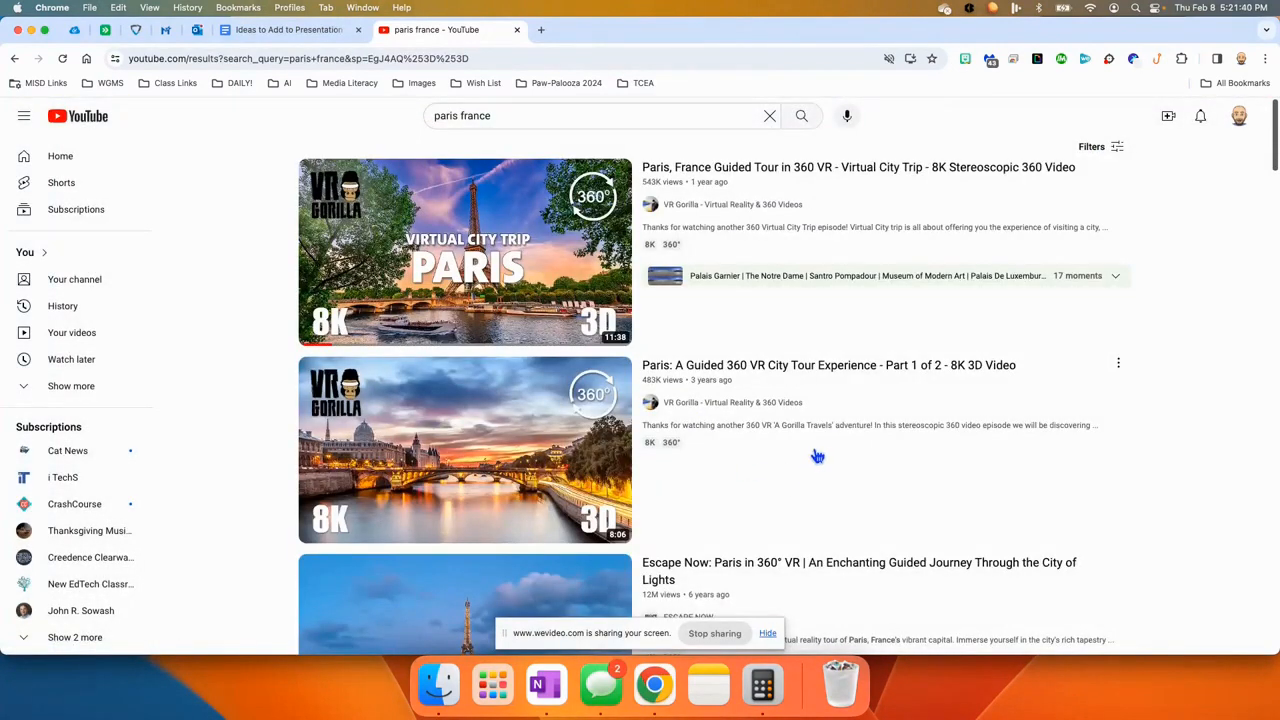
pyautogui.scroll(-3)
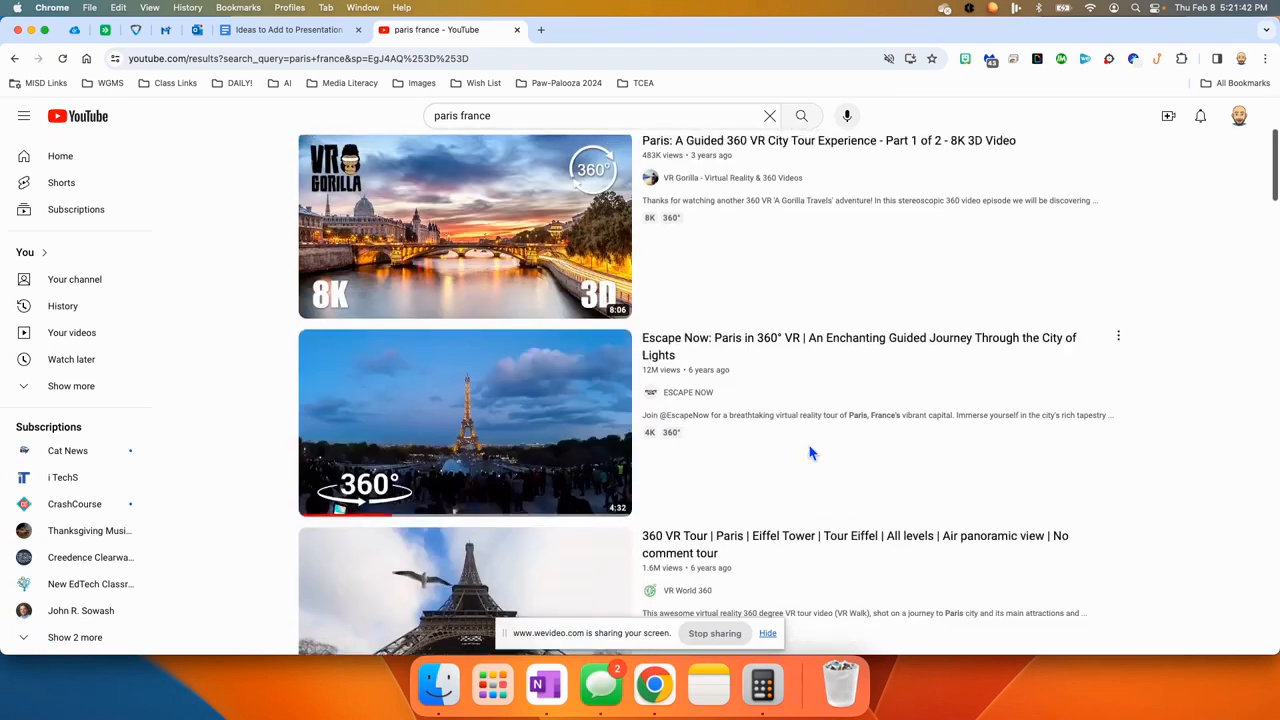
pyautogui.scroll(-3)
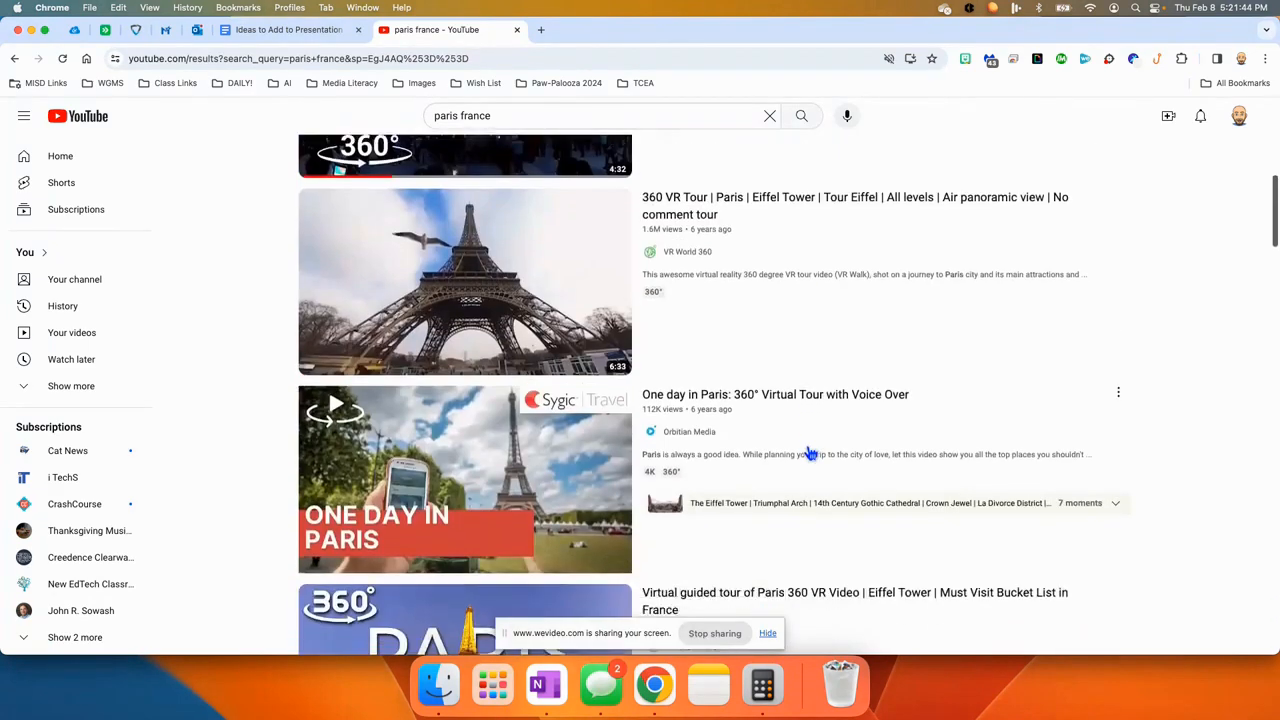
pyautogui.scroll(3)
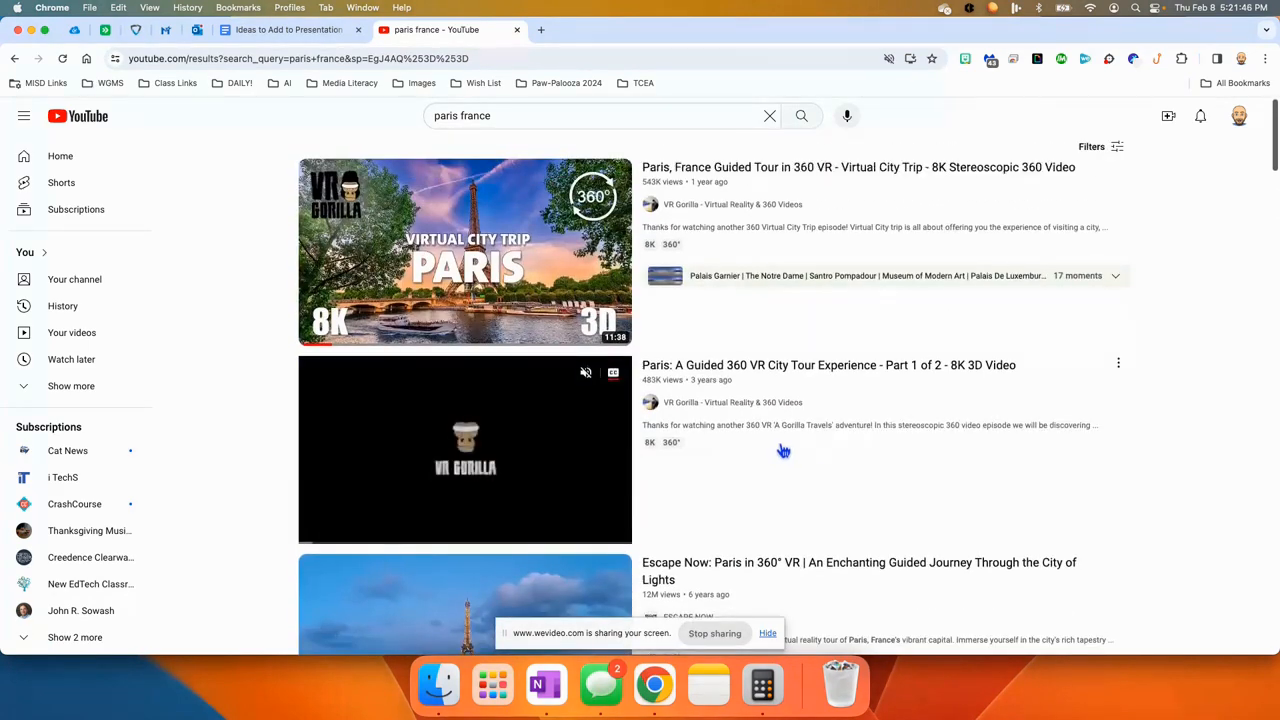
pyautogui.scroll(-3)
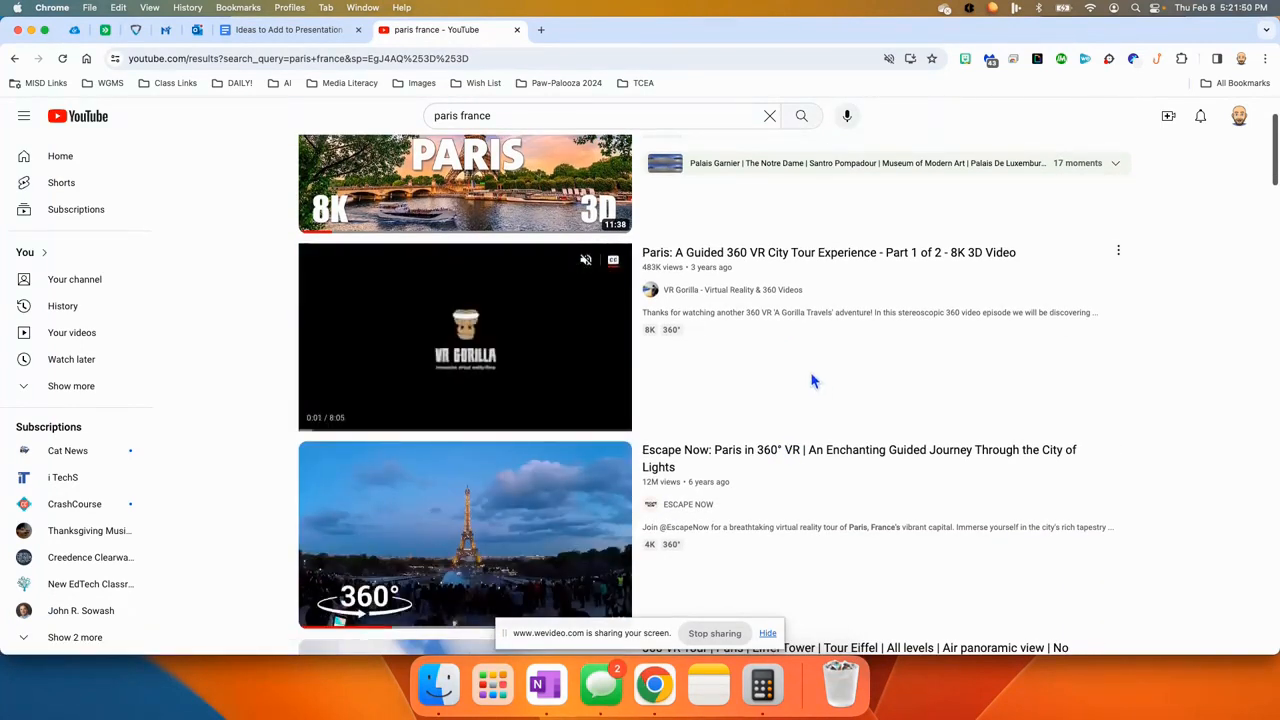
pyautogui.scroll(-3)
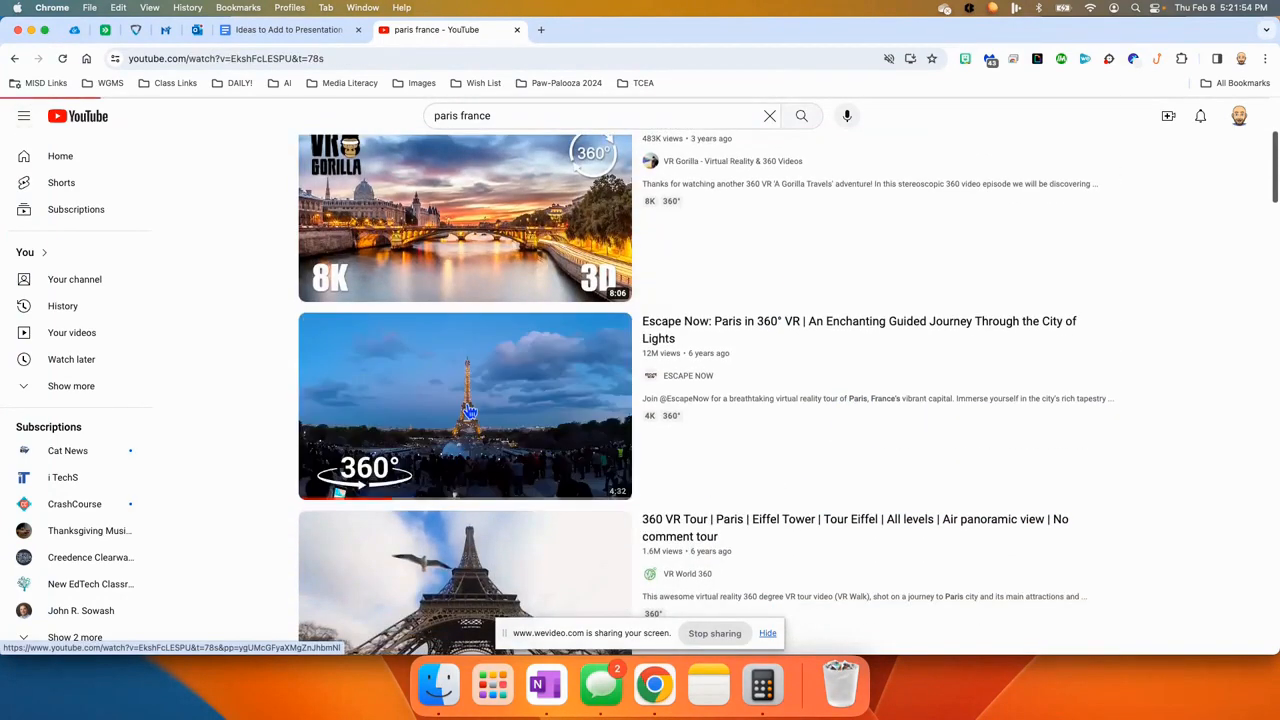
# - Play Escape Now's 'Paris in 360° VR' tour and pan around the scene
pyautogui.click(464, 405)
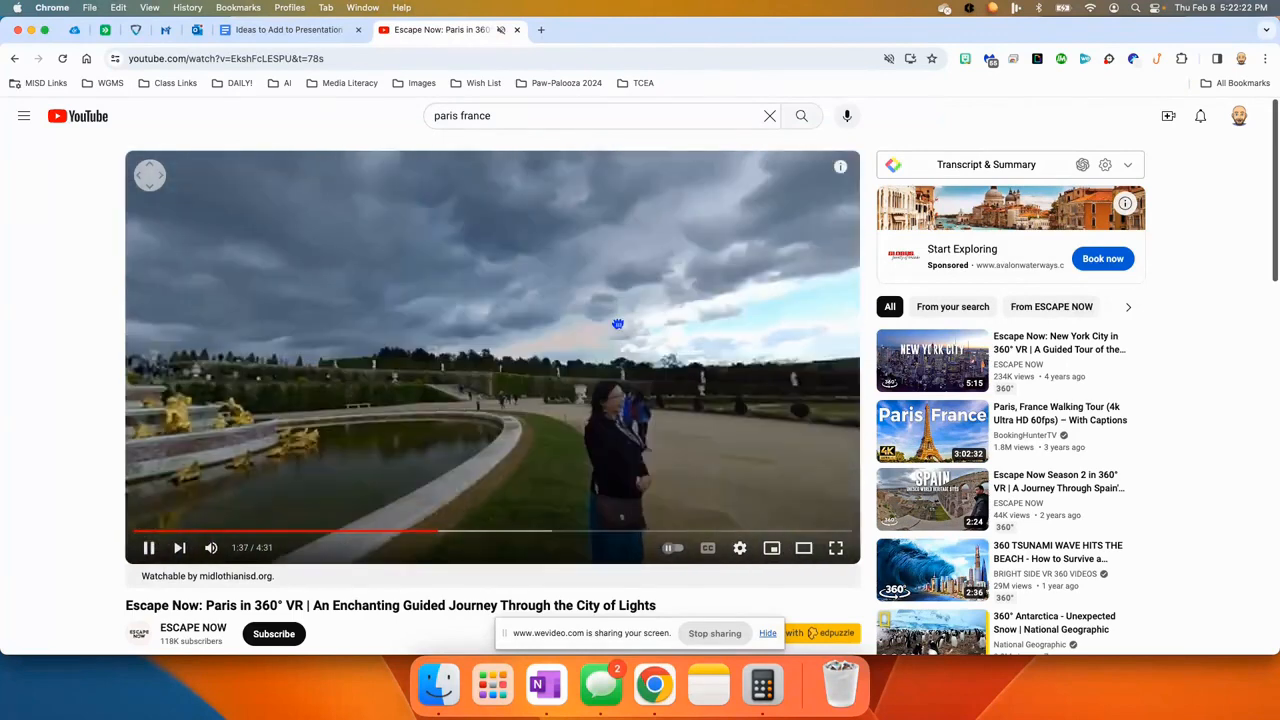
pyautogui.scroll(-3)
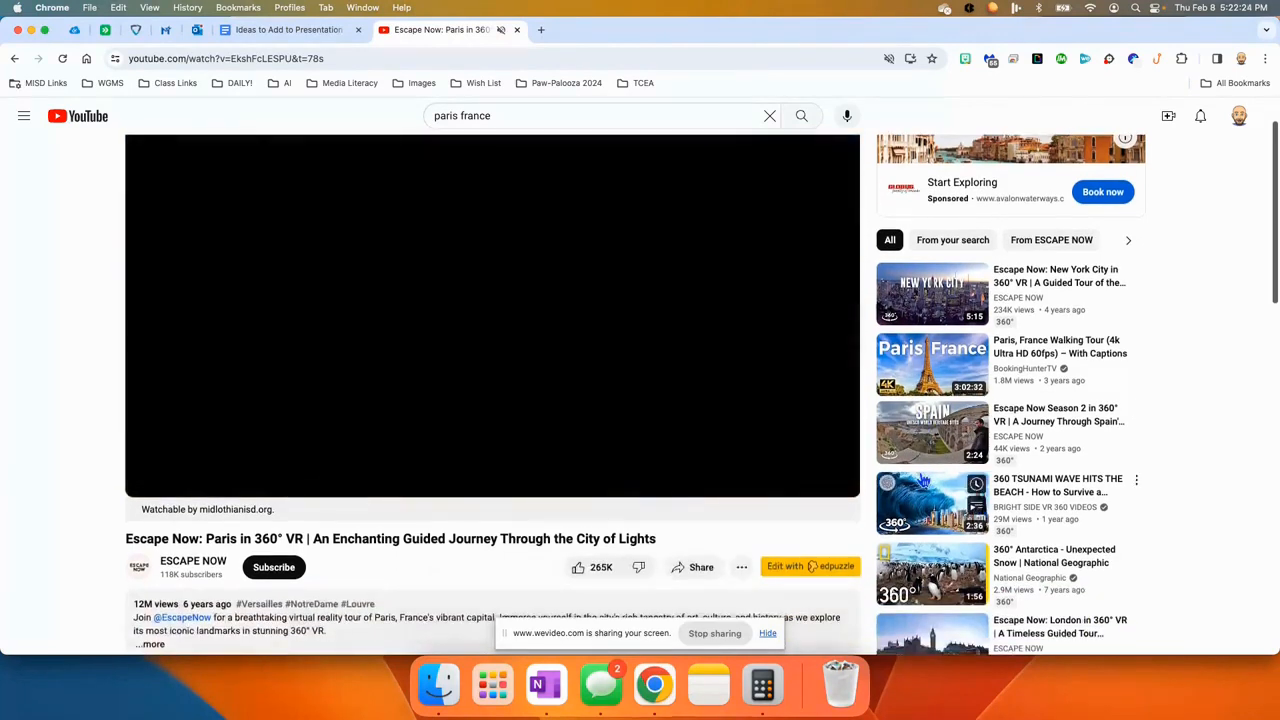
pyautogui.click(490, 315)
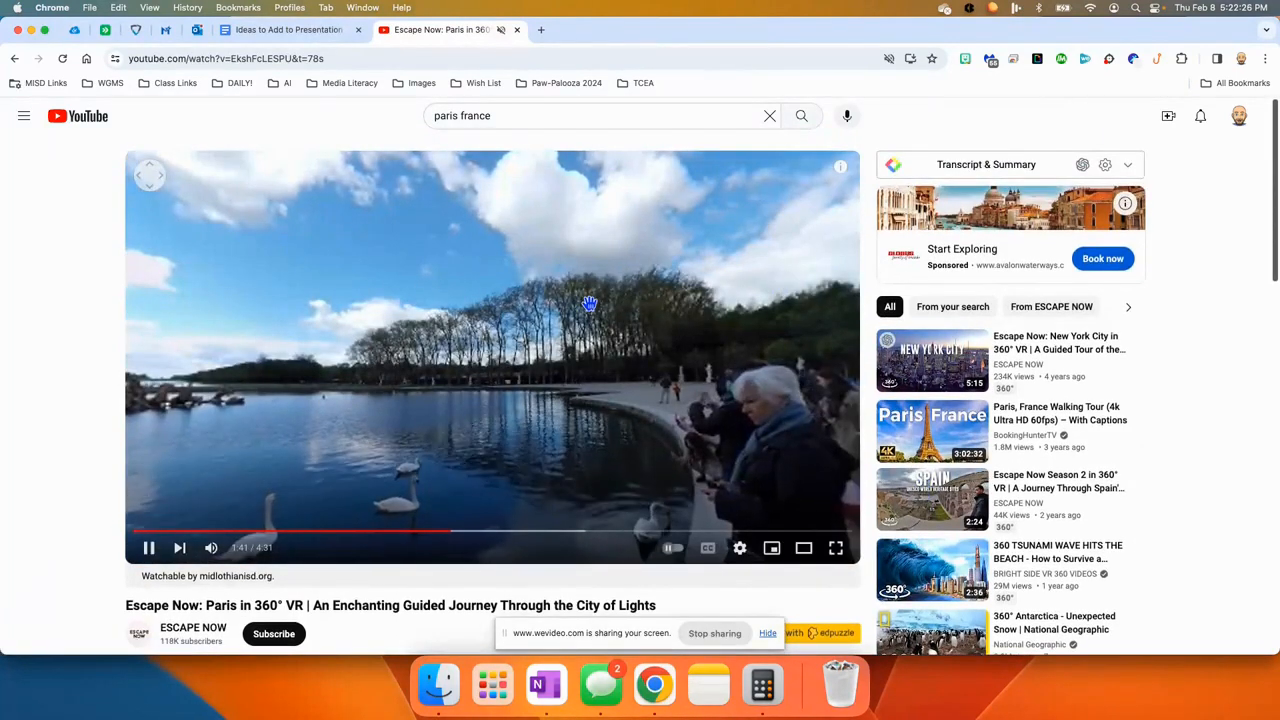